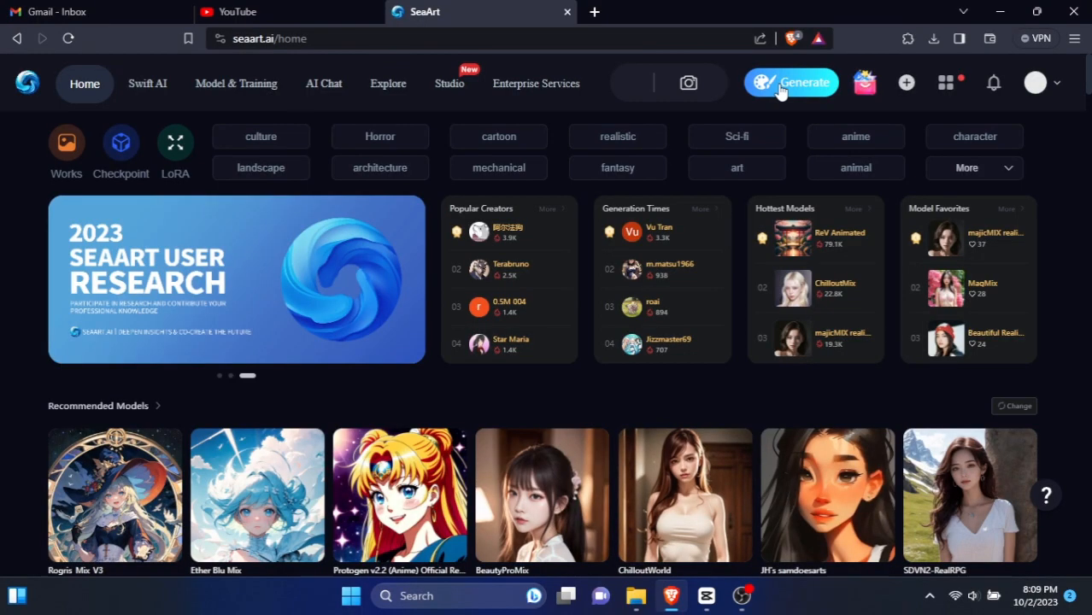
# - Enter SeaArt's generation workspace showing the earlier Batman image and its settings
pyautogui.click(791, 82)
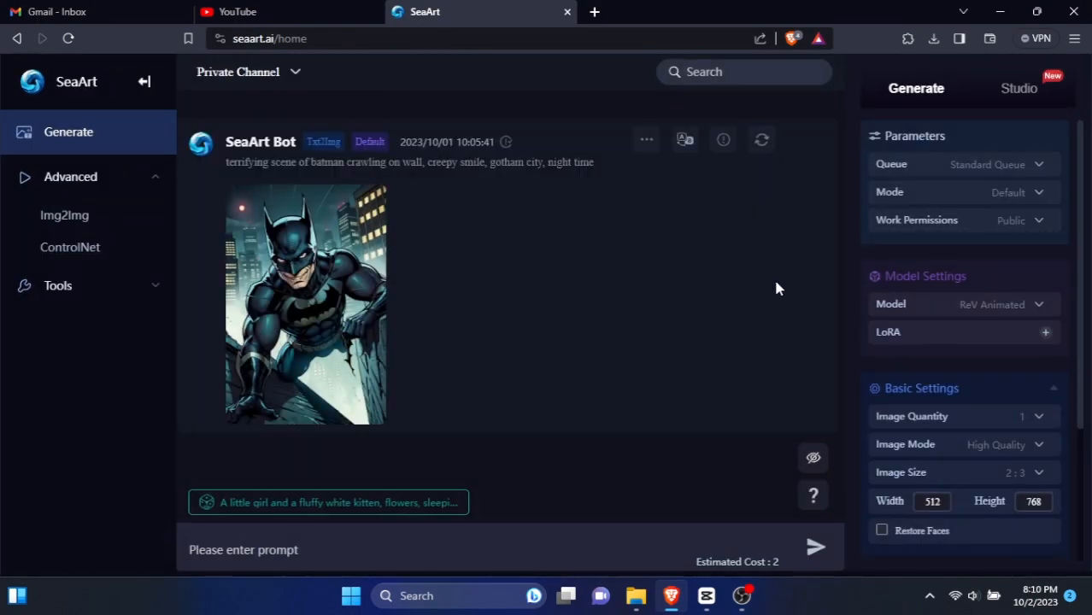
# - Confirm the resized black page border on the comic document, then return to the villain image
pyautogui.click(706, 595)
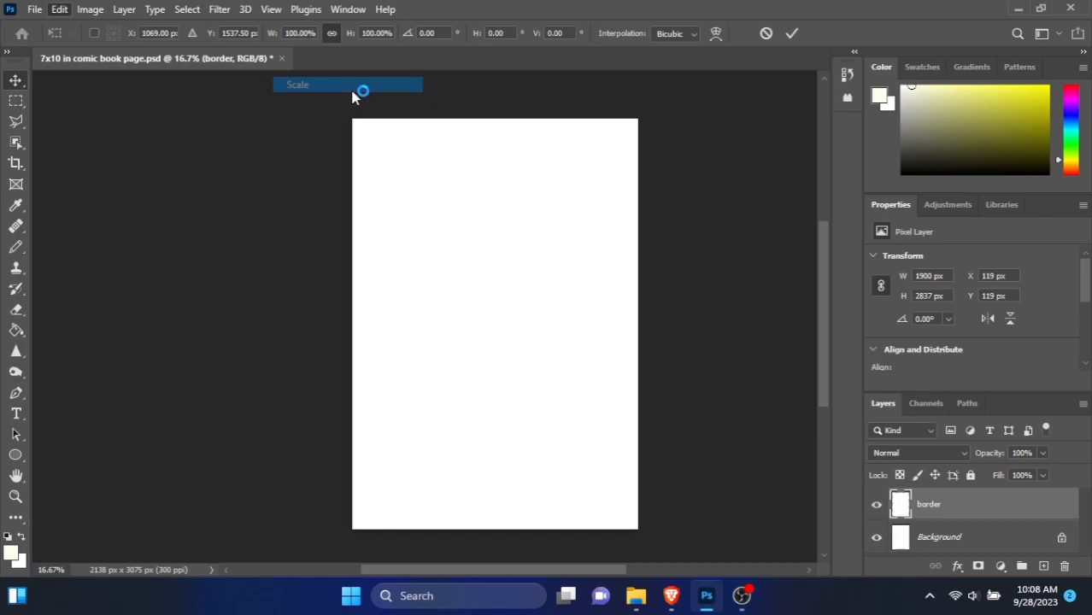
pyautogui.click(789, 32)
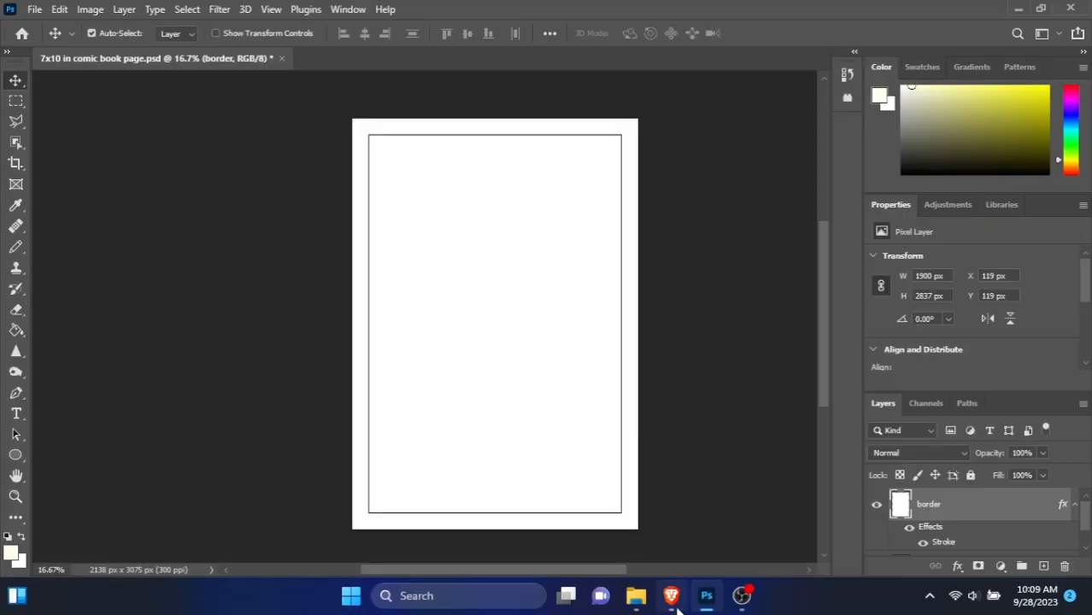
pyautogui.click(670, 595)
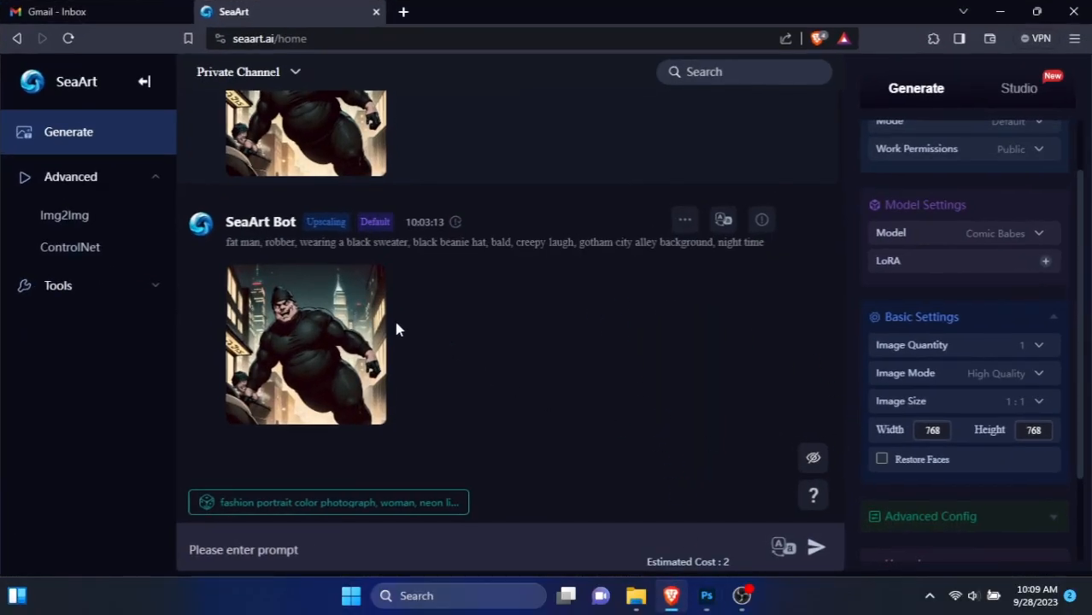
pyautogui.moveTo(759, 366)
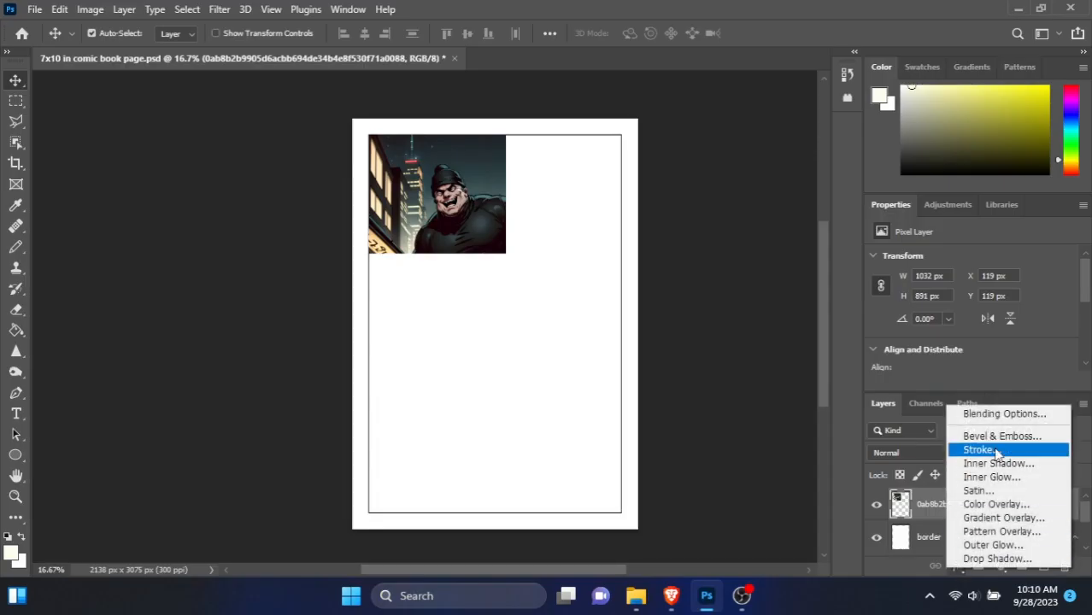
# - Apply a black stroke to the villain panel and continue the Anime Ace dialogue with 'IS'
pyautogui.click(978, 449)
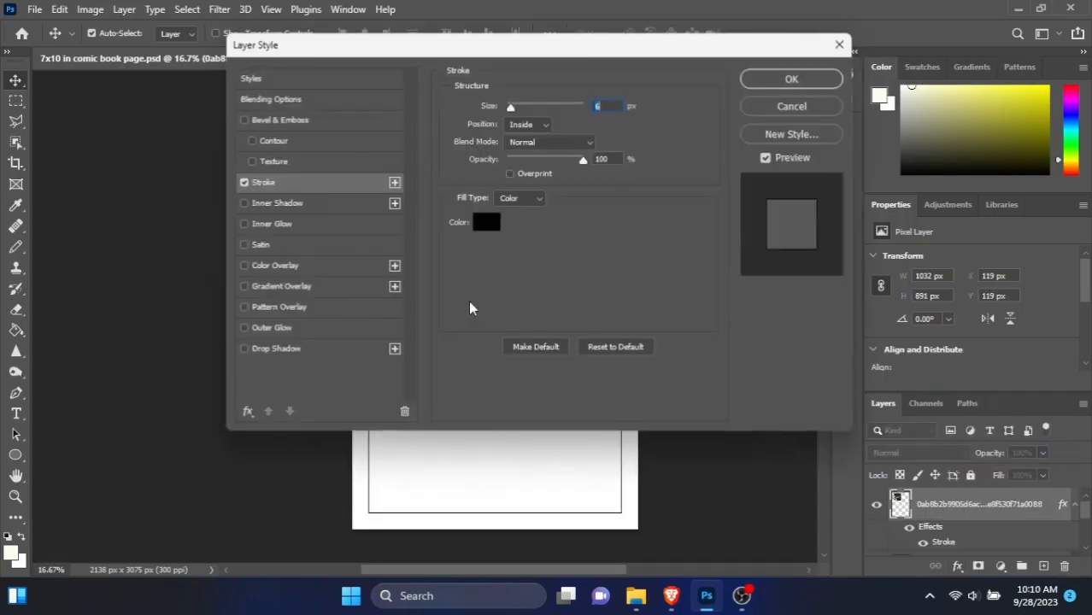
pyautogui.click(790, 79)
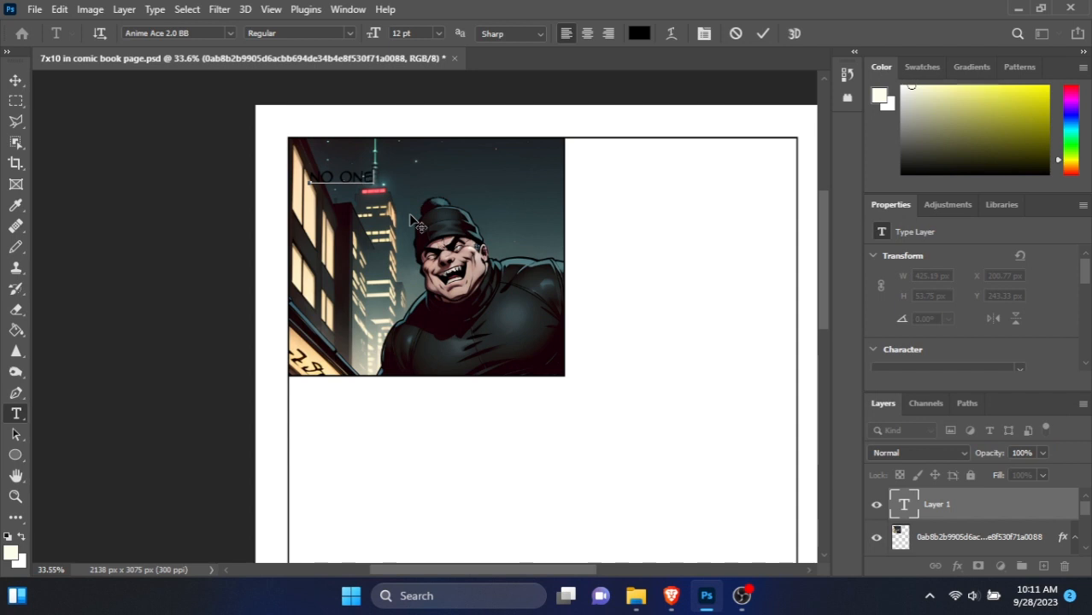
pyautogui.write('IS')
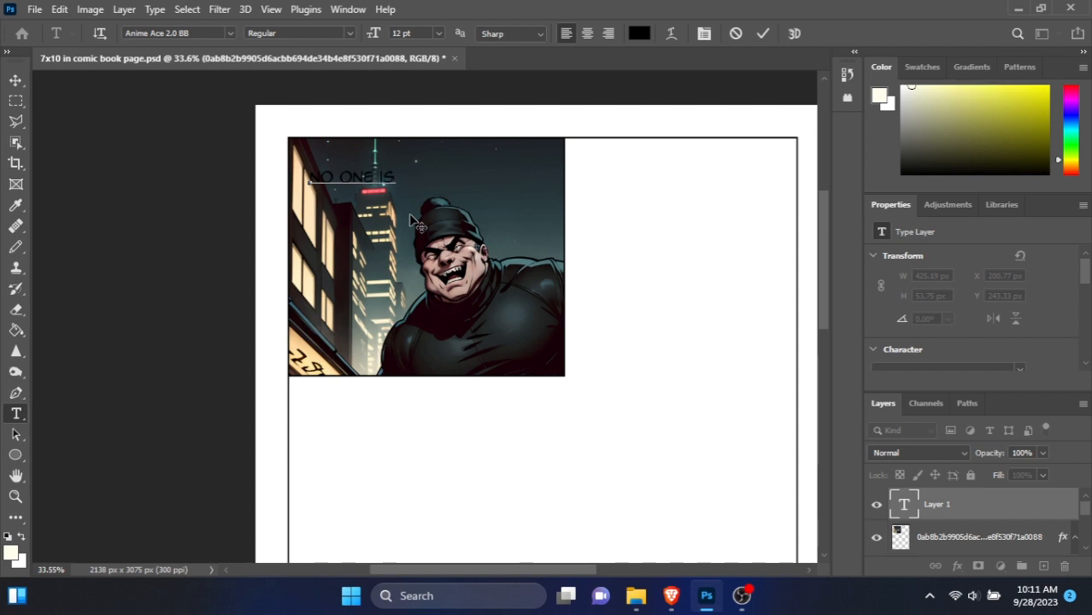